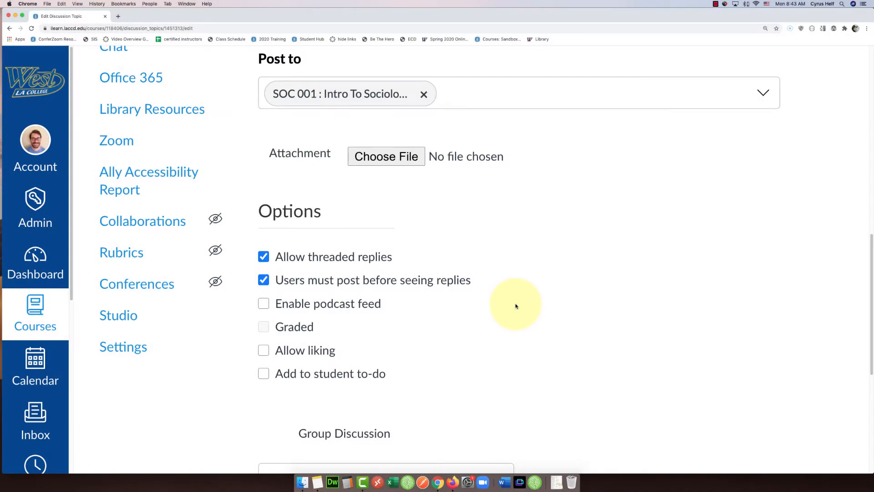
mouse_move(506, 316)
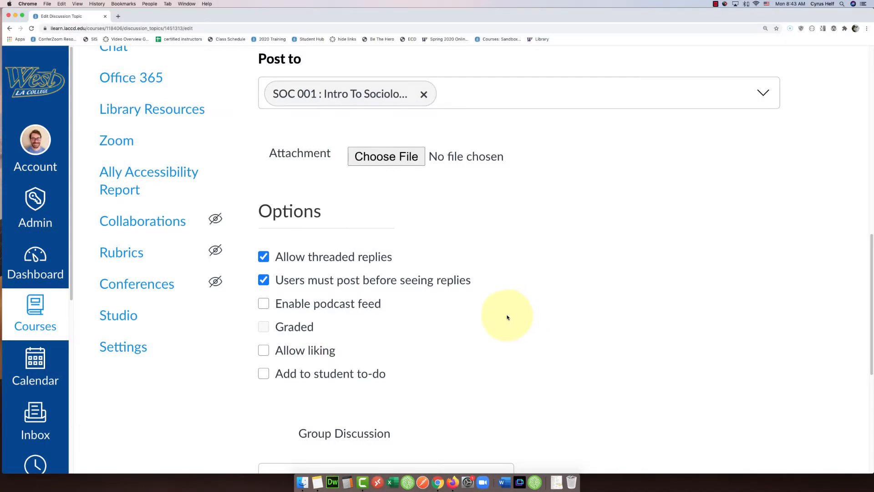
mouse_move(336, 314)
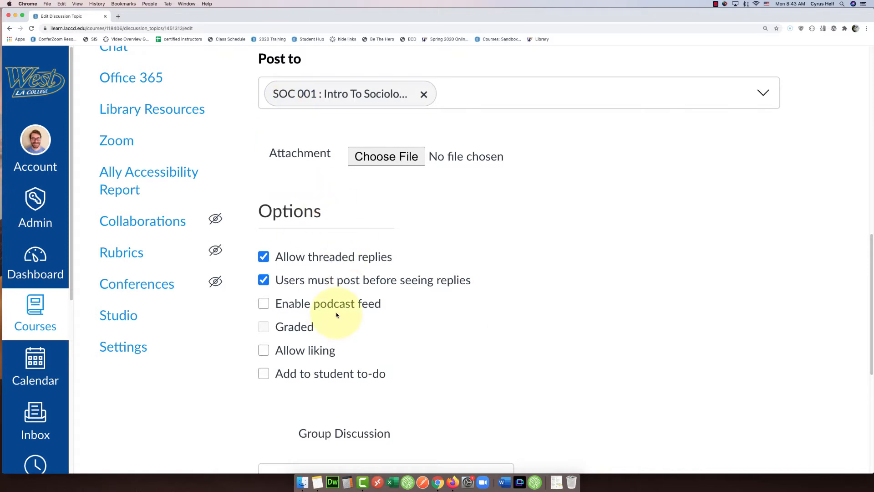
mouse_move(256, 328)
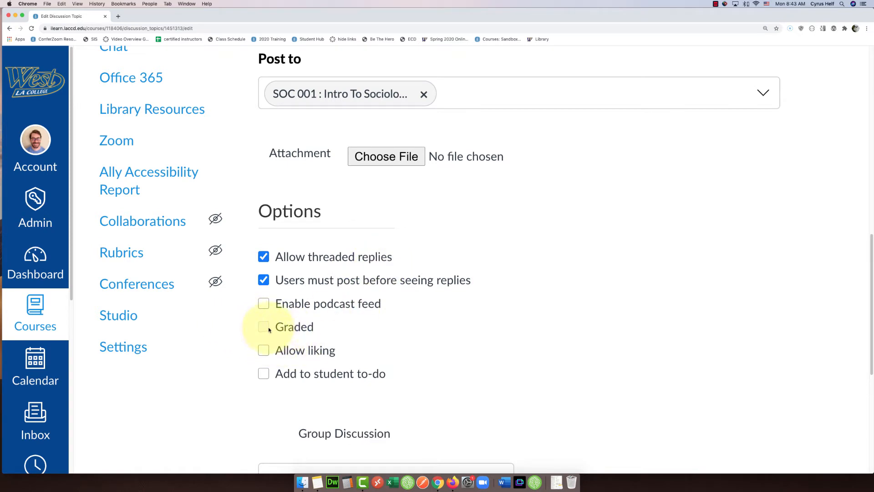
Step: After two failed Graded attempts, remove SOC 001 from Post to and list section choices
left_click(263, 326)
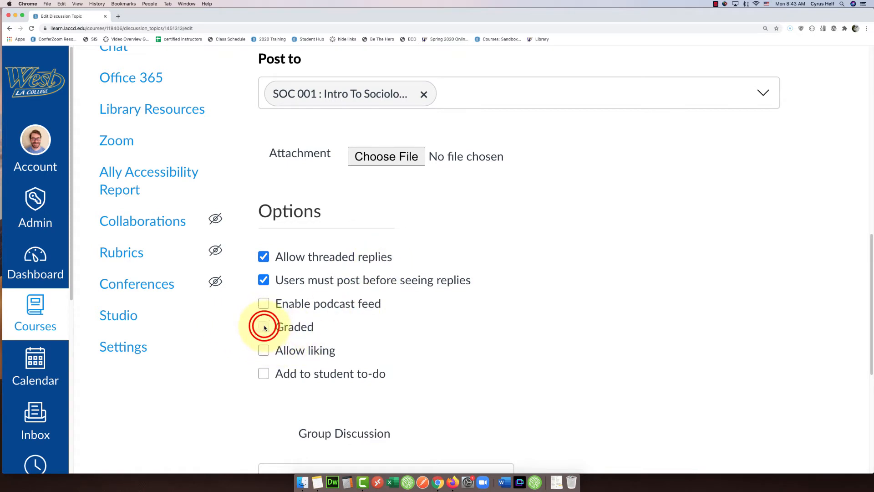
left_click(263, 326)
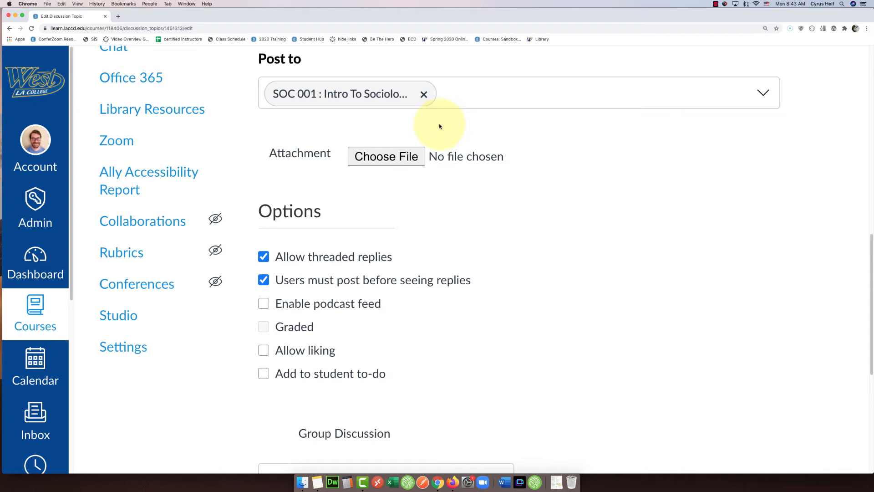
mouse_move(424, 94)
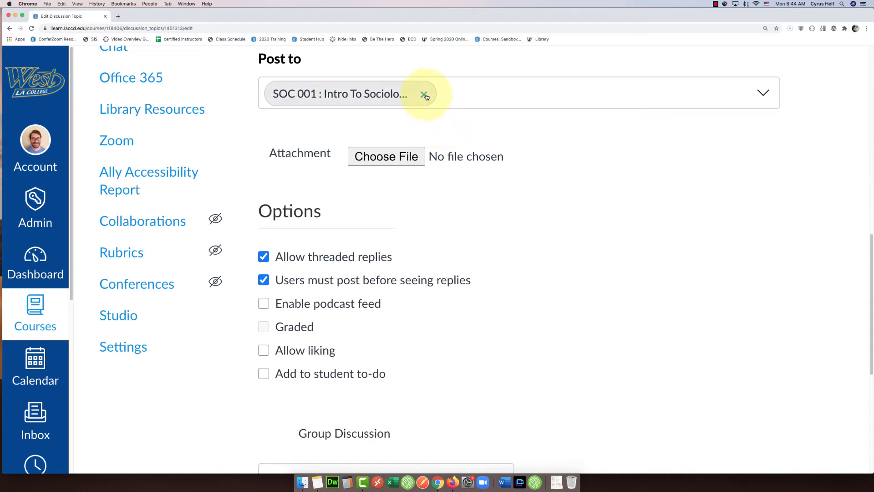
left_click(424, 94)
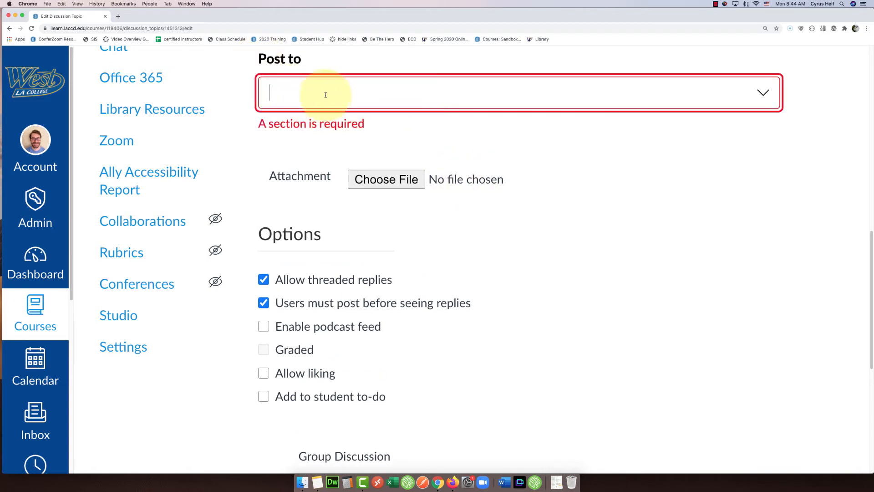
type("ev")
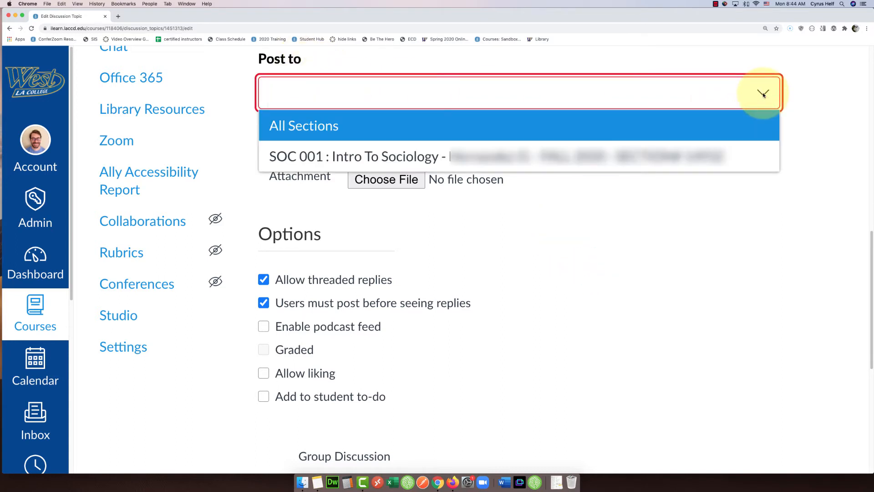
mouse_move(405, 90)
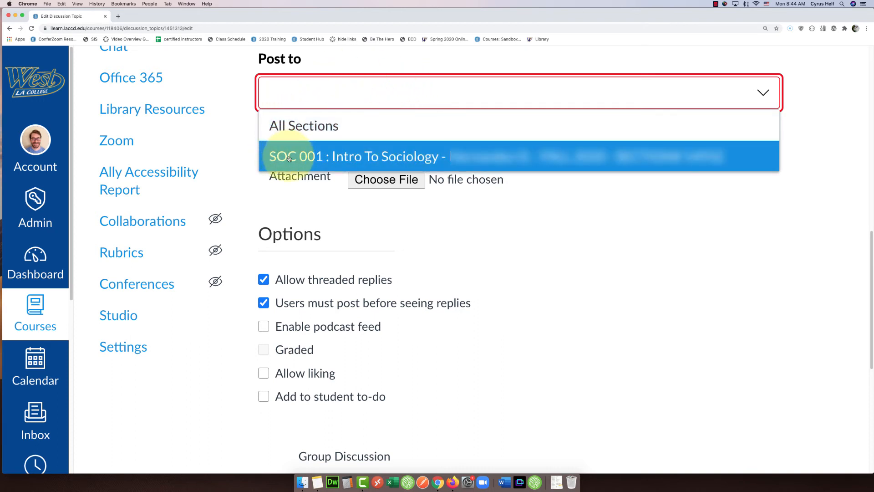
mouse_move(304, 125)
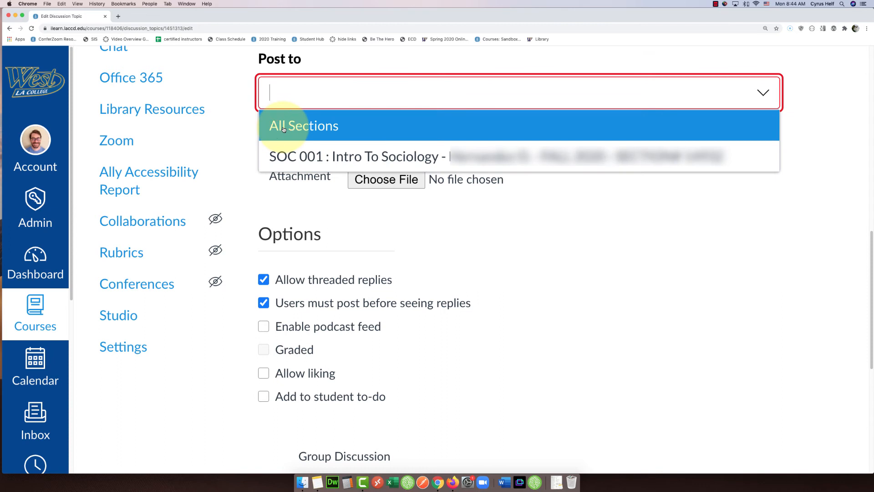
Step: Post to All Sections, check Graded, and scroll down to Points Possible at 0
left_click(303, 126)
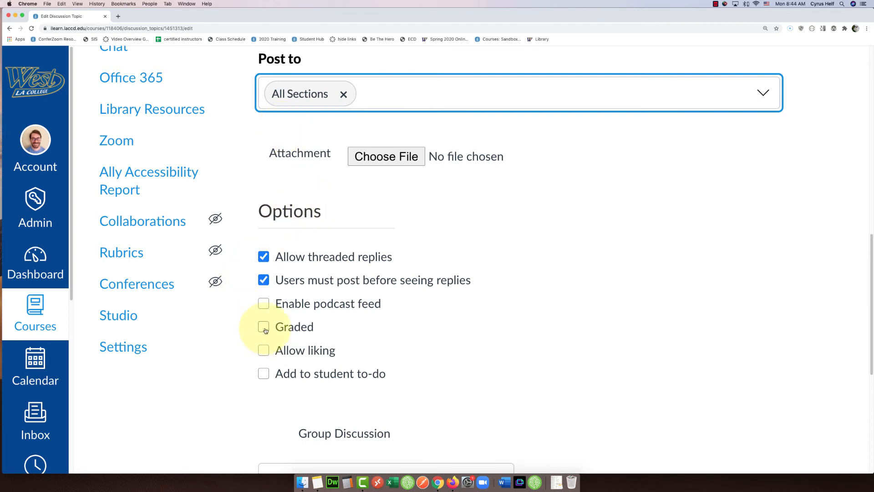
left_click(263, 327)
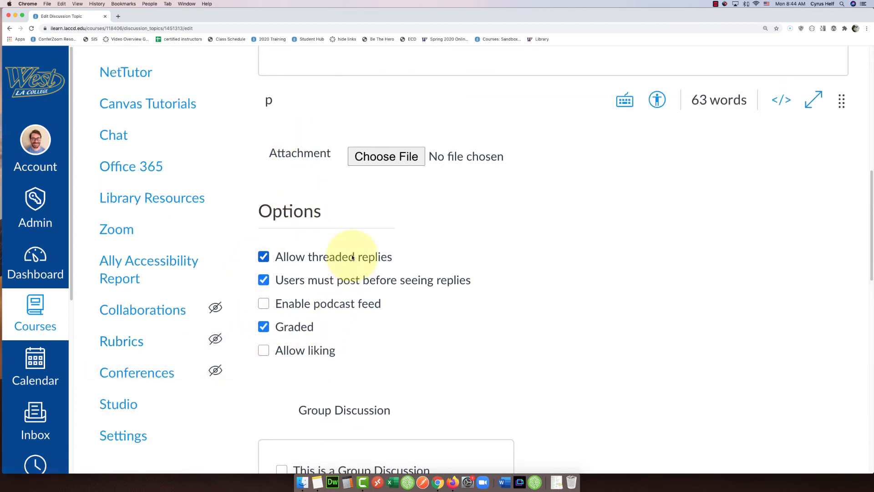
scroll("down", 3)
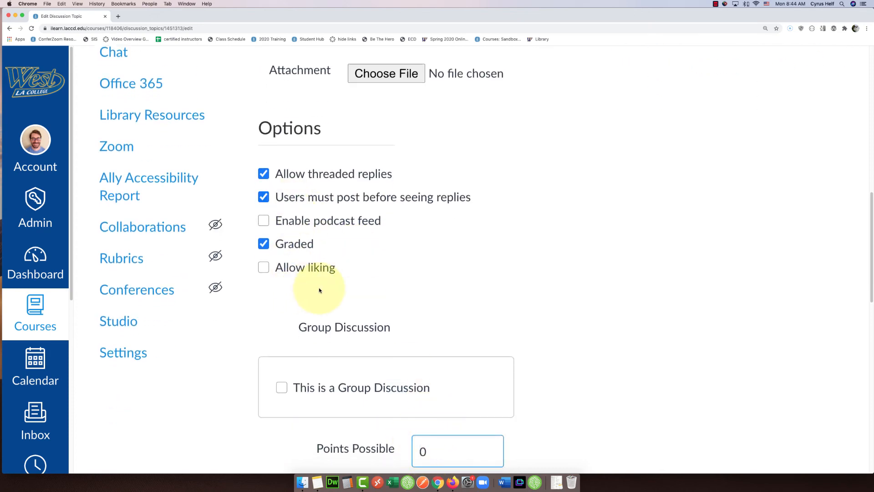
scroll("down", 3)
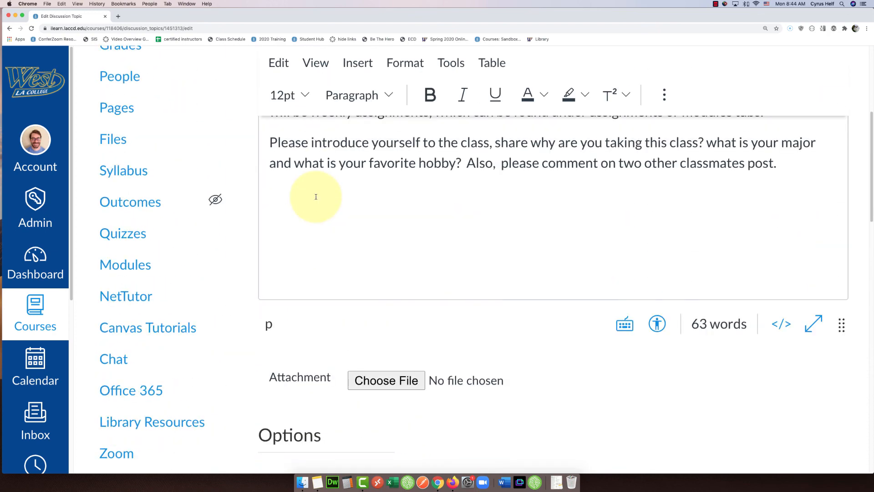
scroll("down", 3)
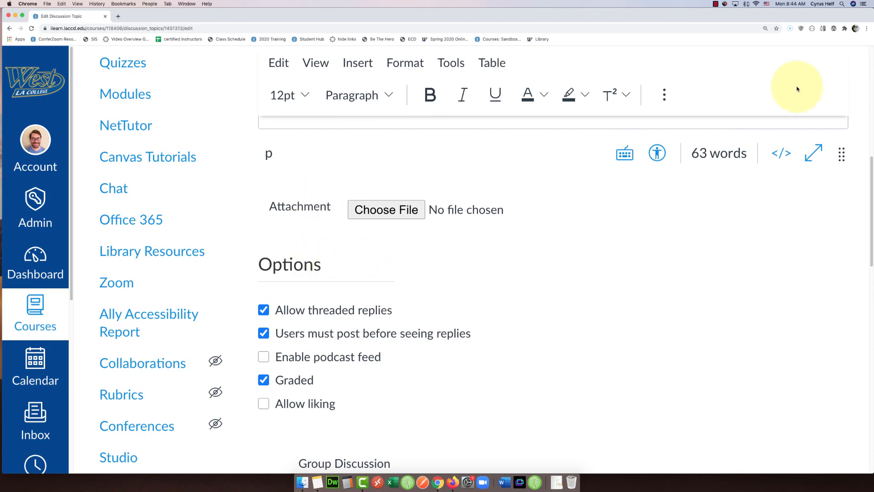